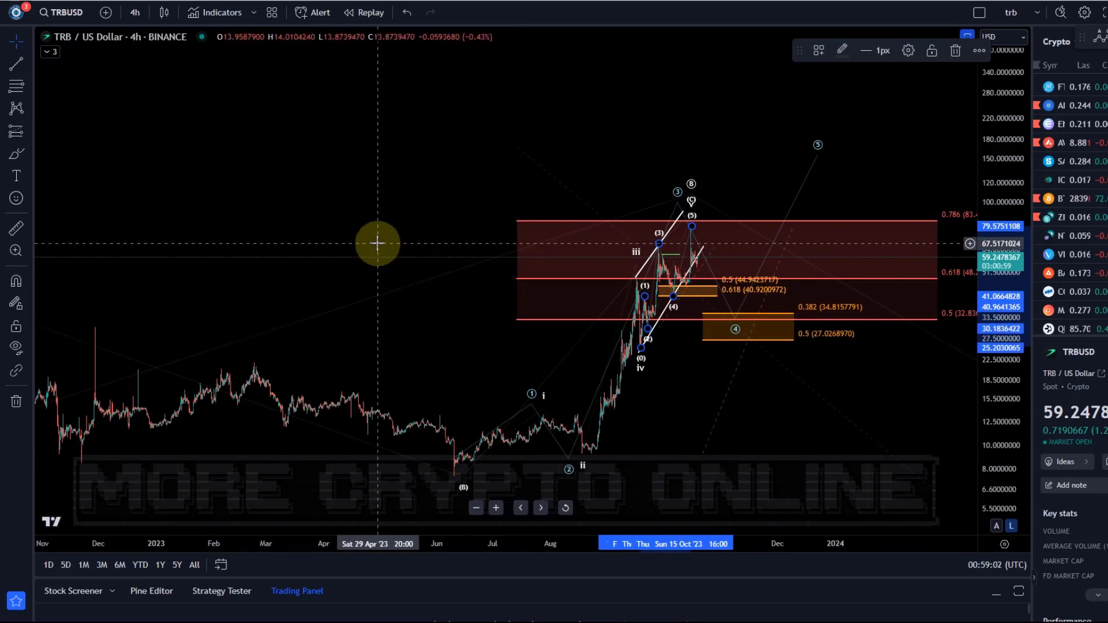
Switch the TRB/USD chart from 4-hour to daily candles for the long-term wave count
click(134, 13)
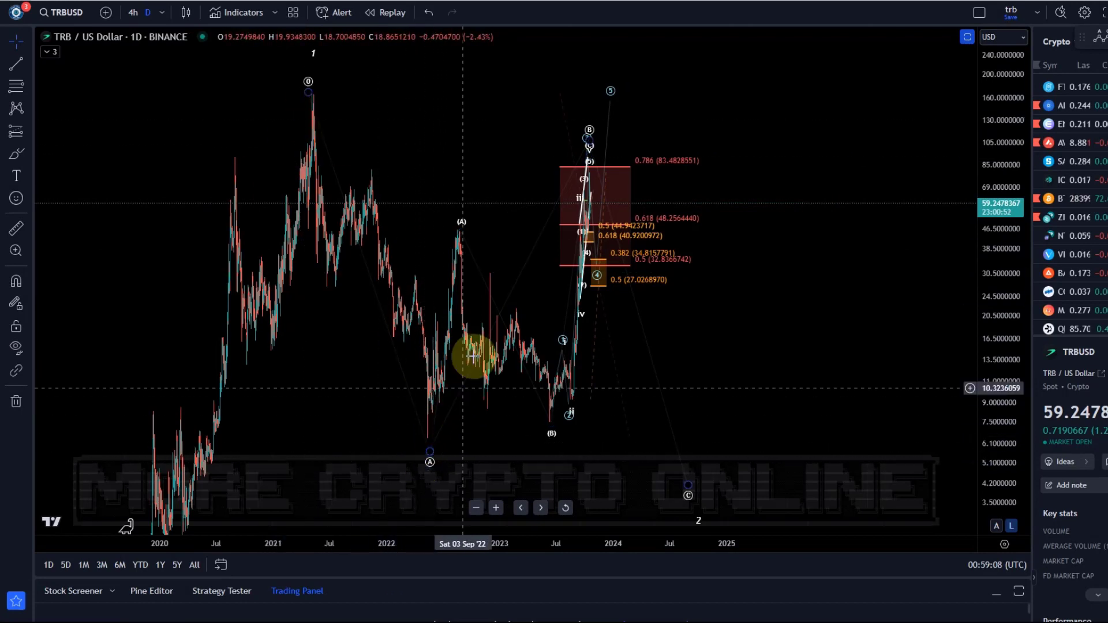
mouse_move(720, 459)
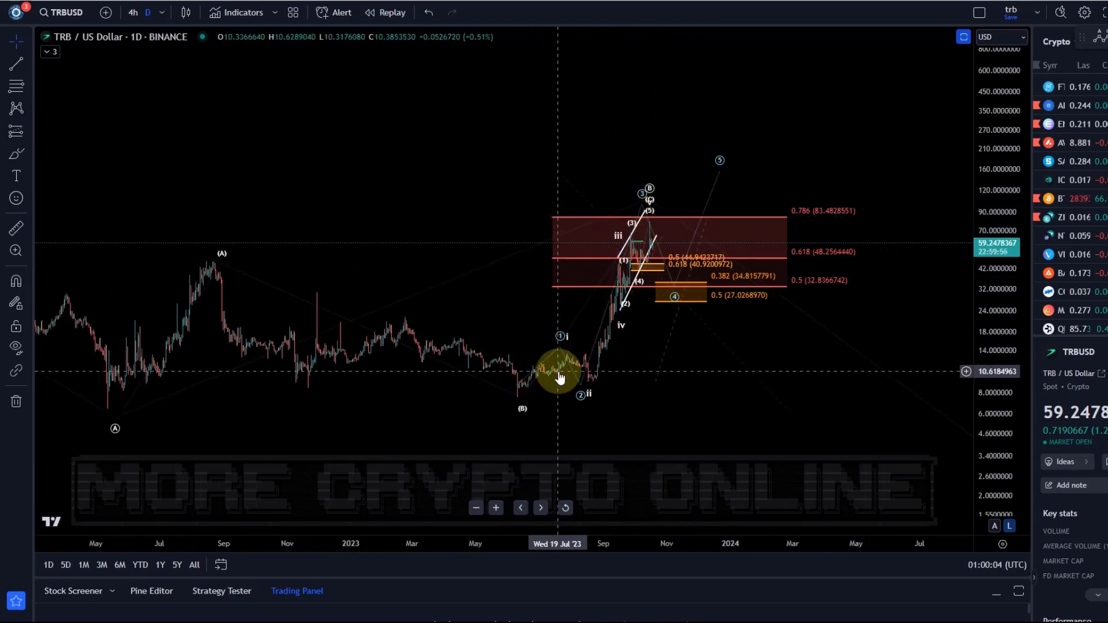
mouse_move(640, 233)
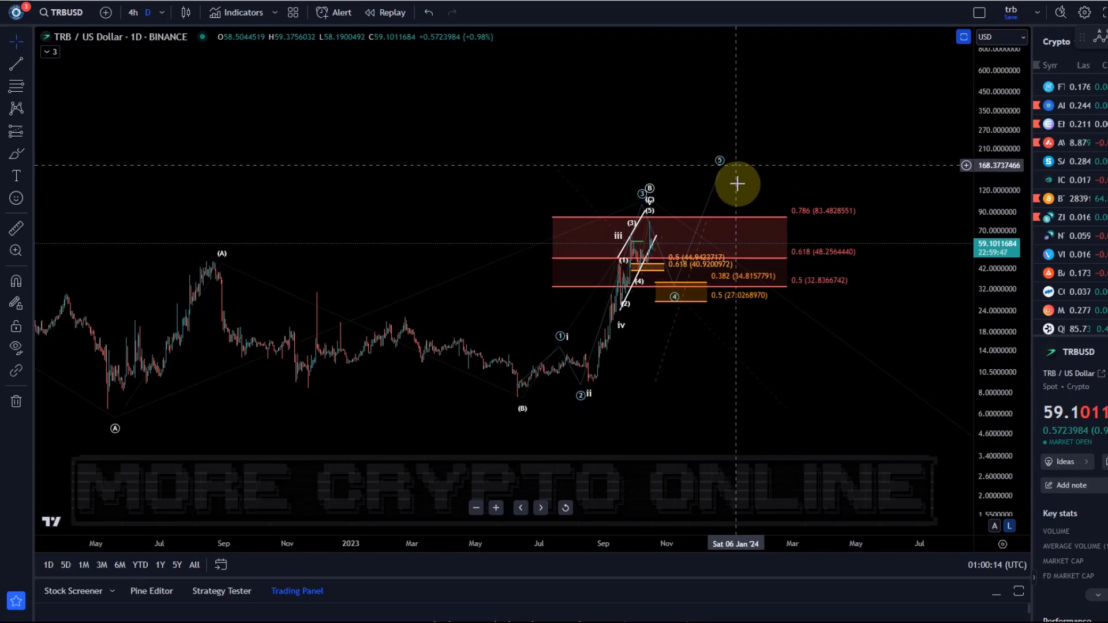
mouse_move(767, 329)
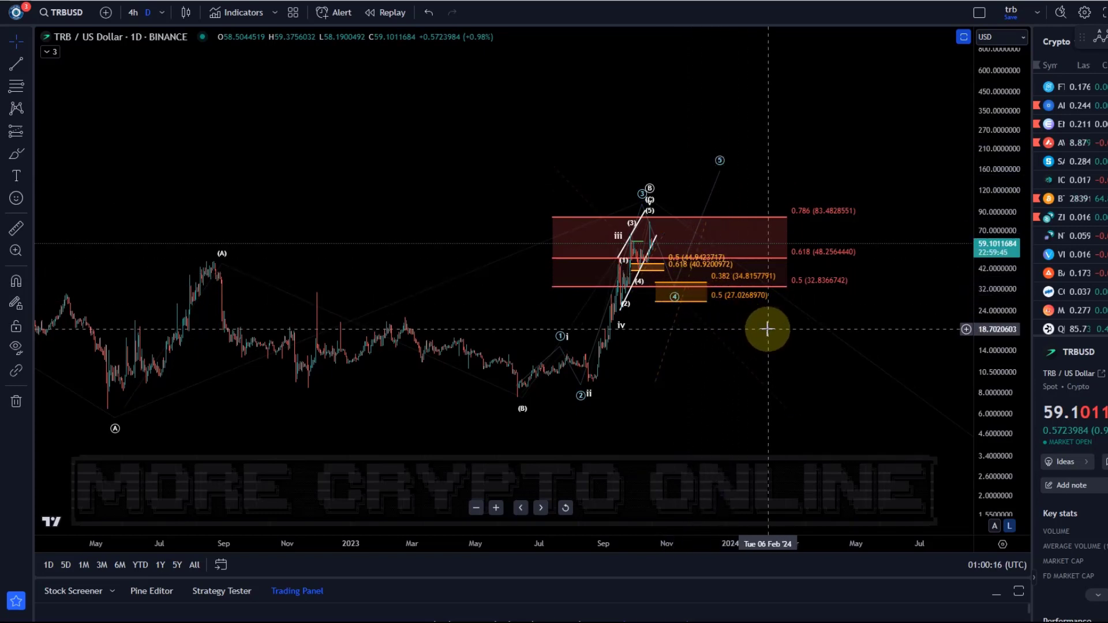
mouse_move(712, 341)
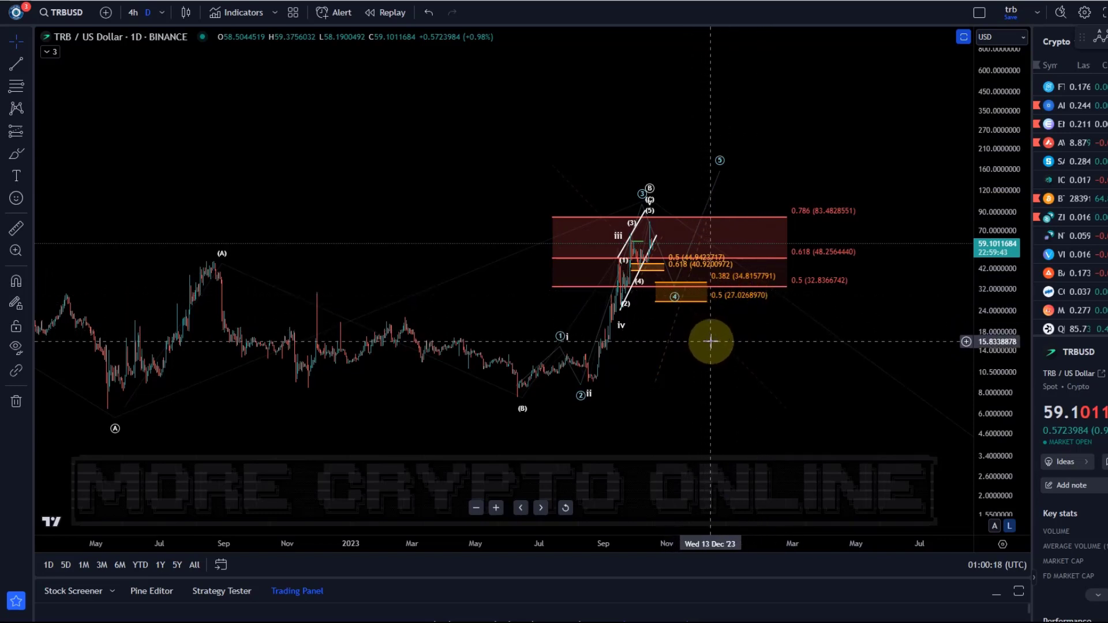
mouse_move(713, 343)
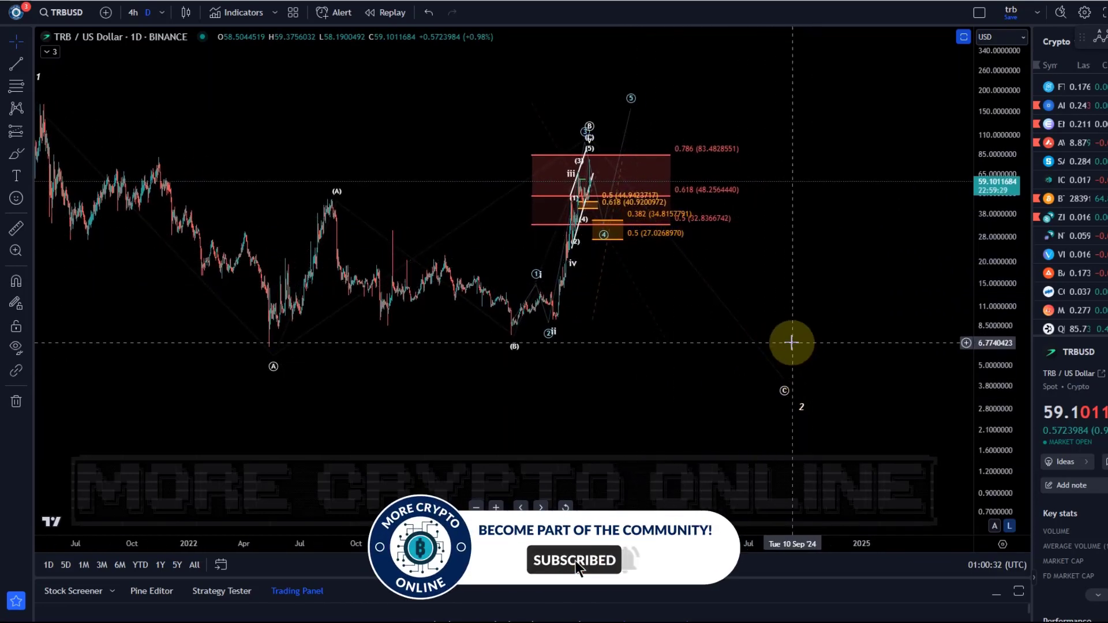
Pan the 4-hour chart to the August–October rally and its Fibonacci zones
drag(792, 343, 785, 391)
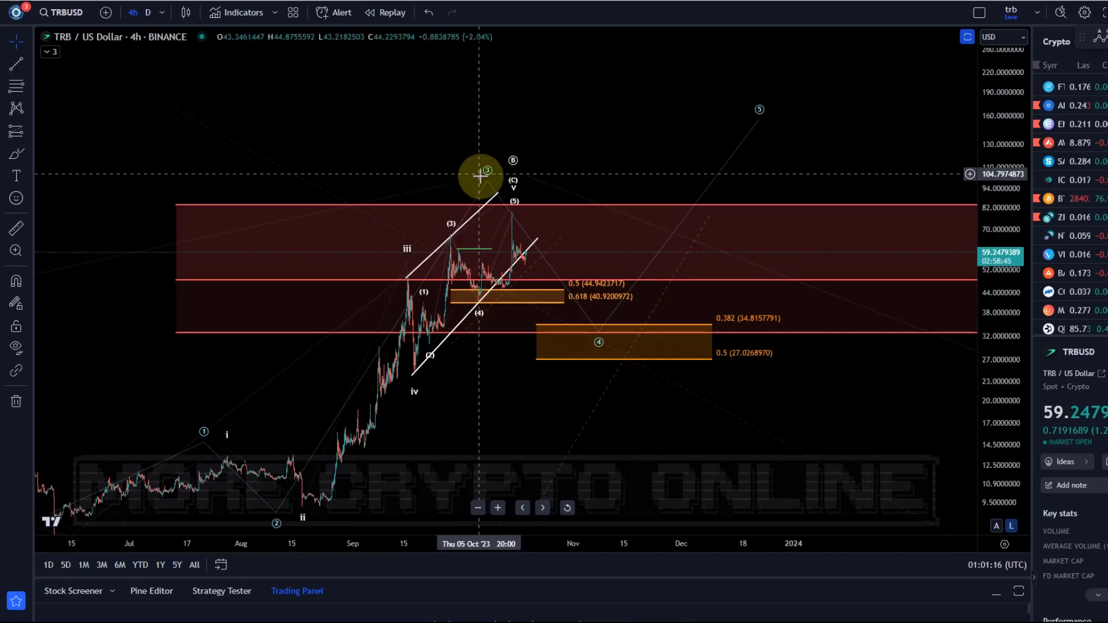
mouse_move(622, 296)
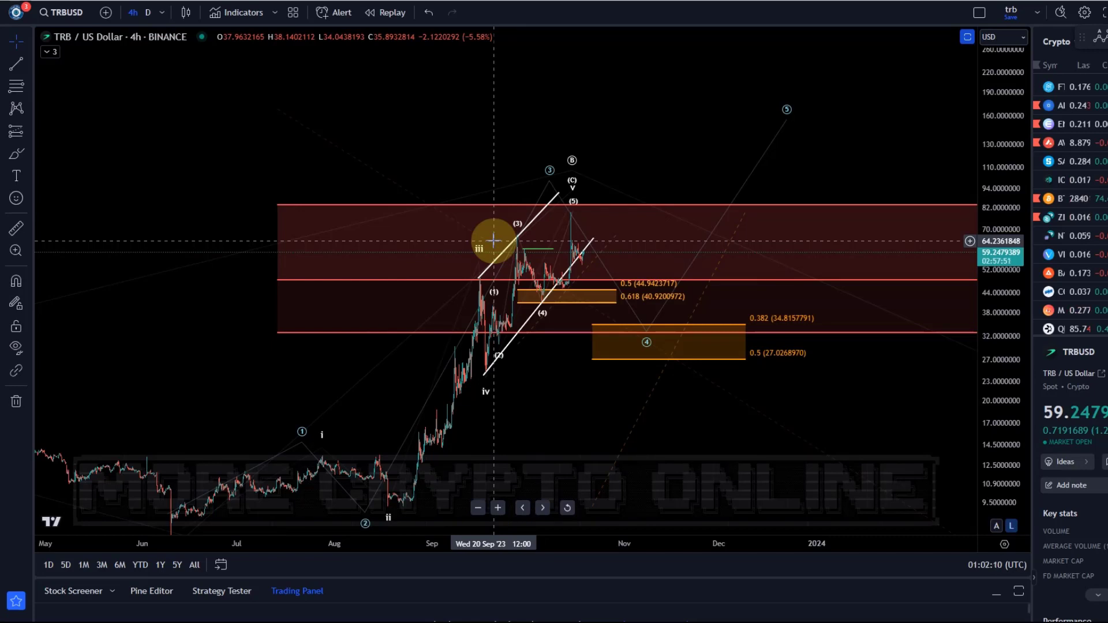
mouse_move(706, 236)
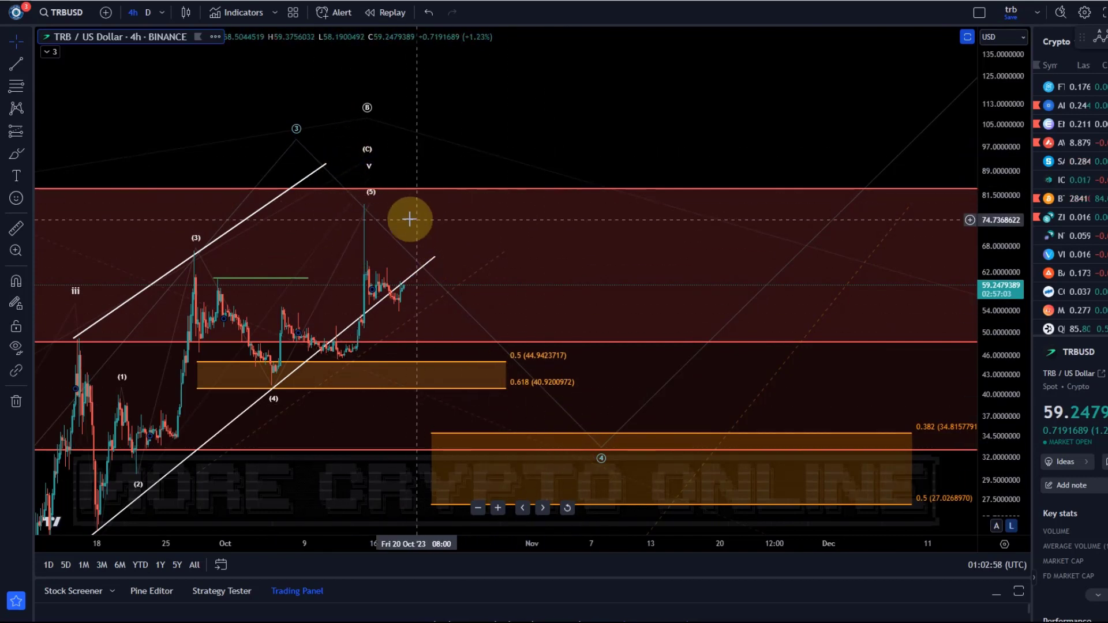
mouse_move(470, 292)
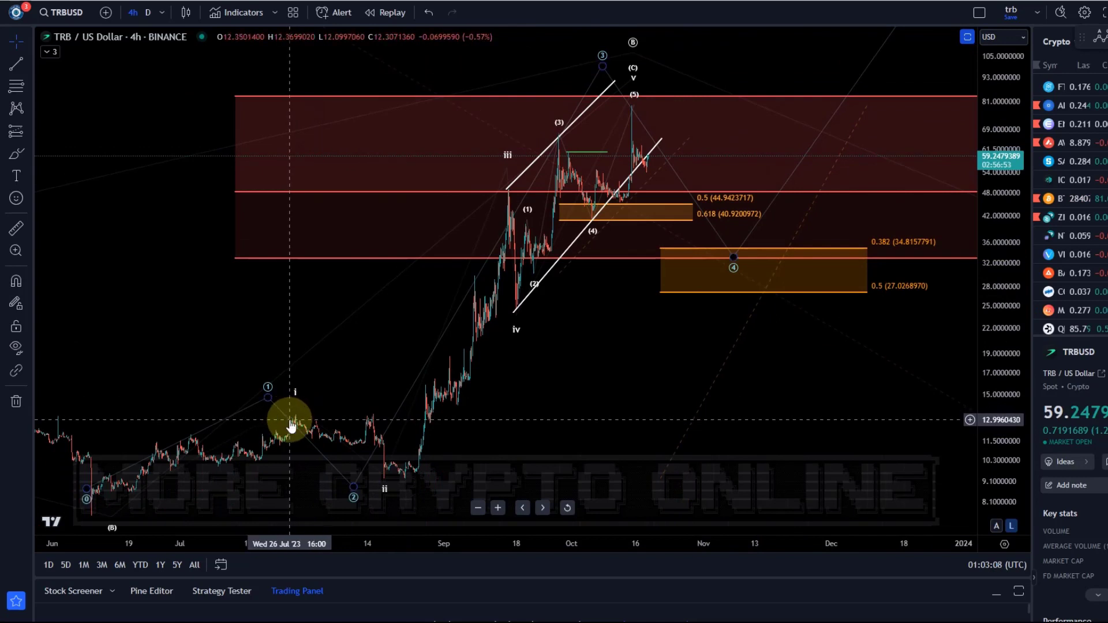
mouse_move(379, 436)
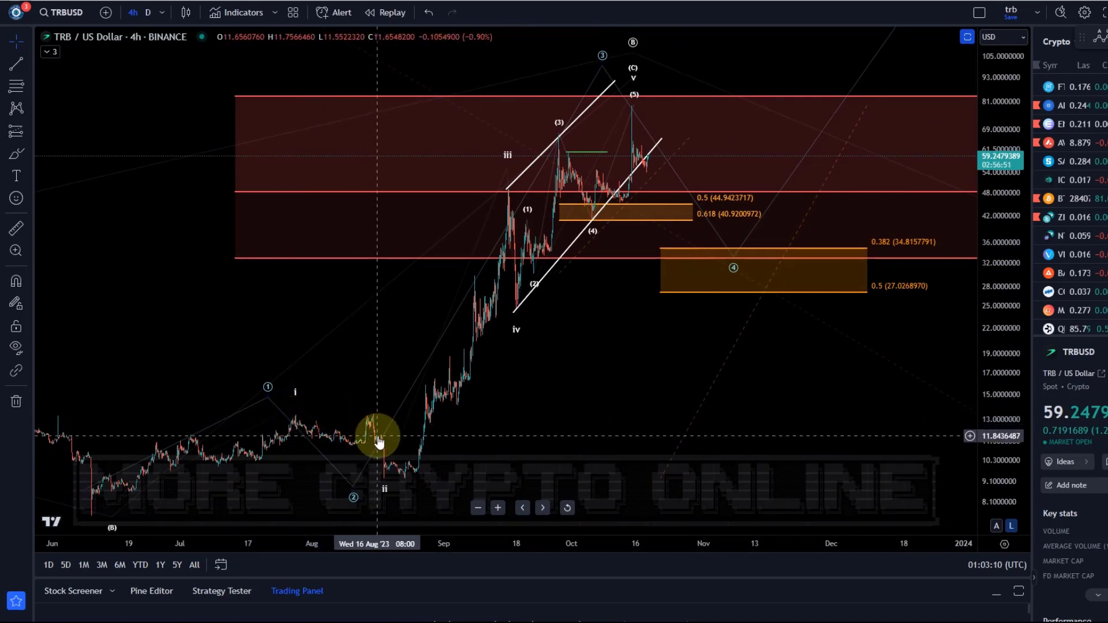
mouse_move(699, 109)
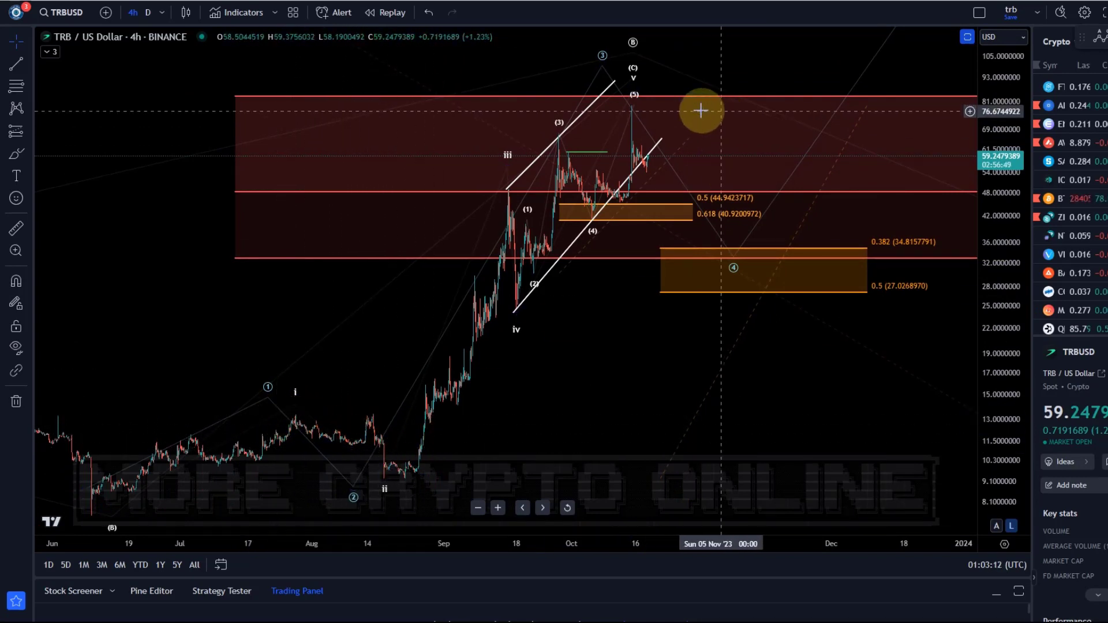
mouse_move(389, 458)
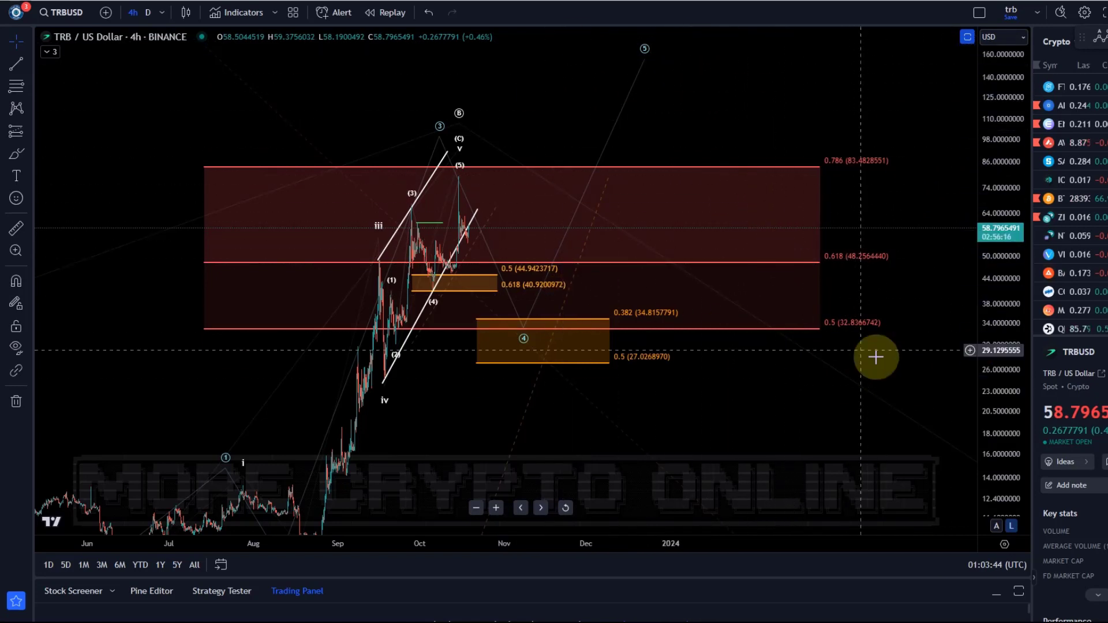
mouse_move(785, 286)
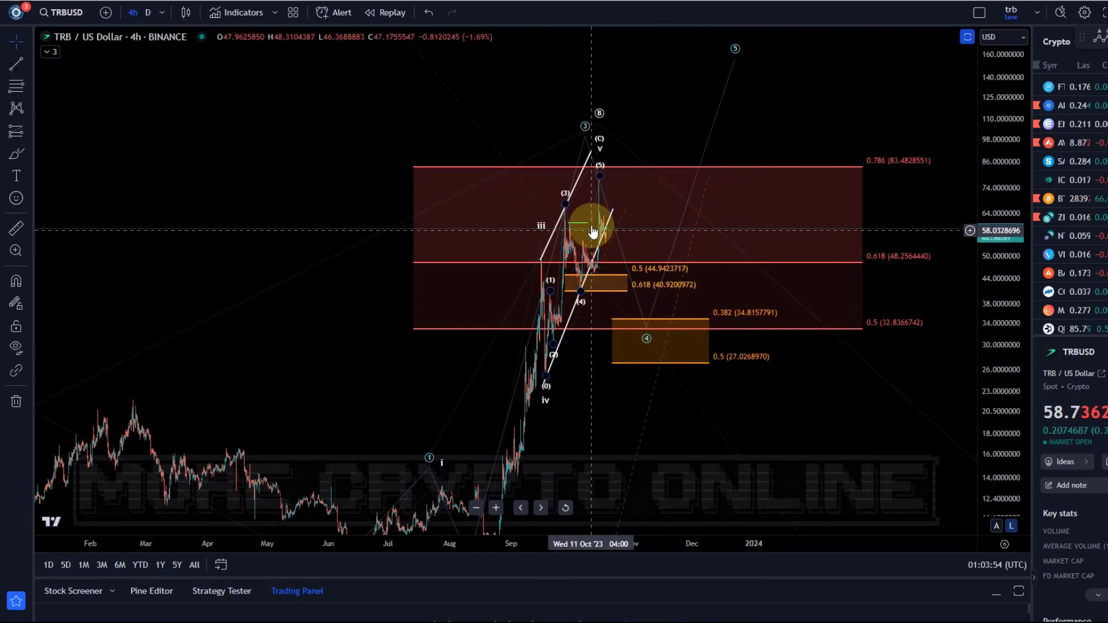
mouse_move(630, 216)
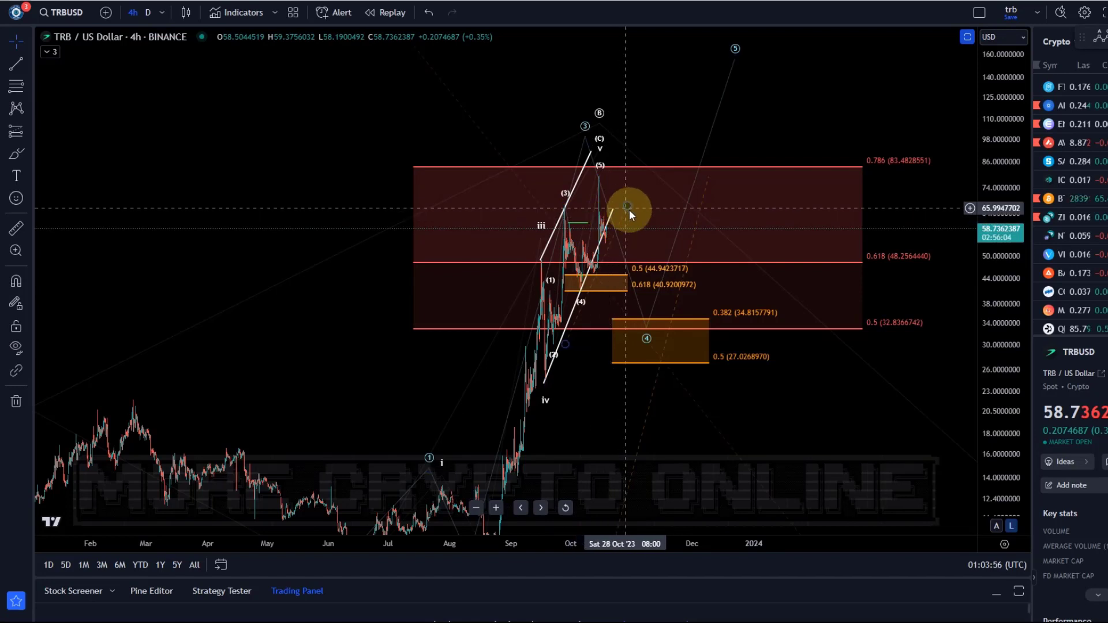